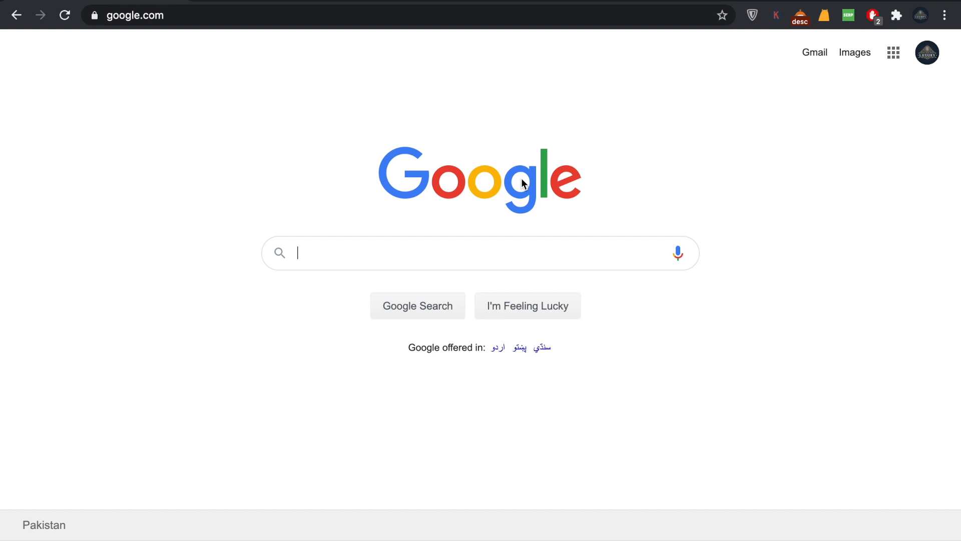
mouse_move(827, 68)
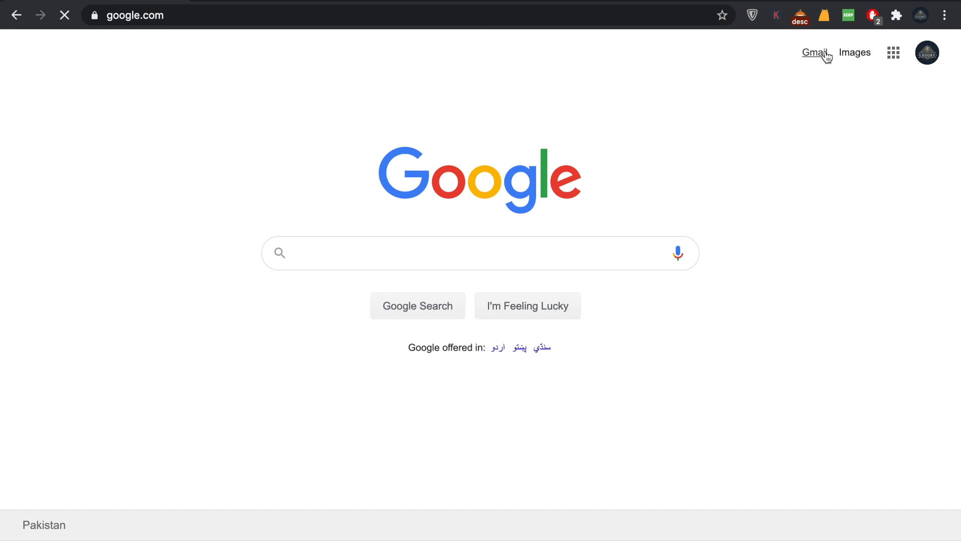
Go to Gmail from the link at the top right of the Google home page.
click(814, 52)
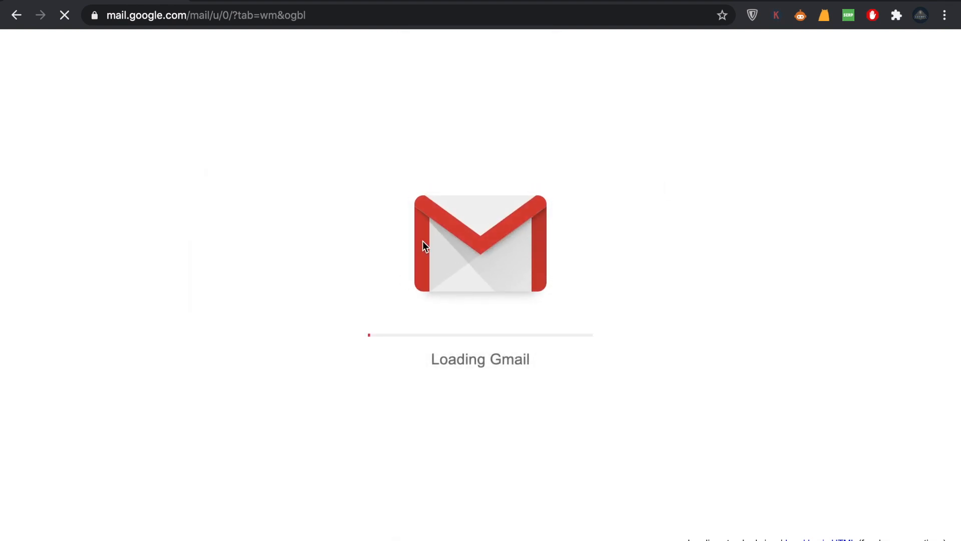
mouse_move(486, 310)
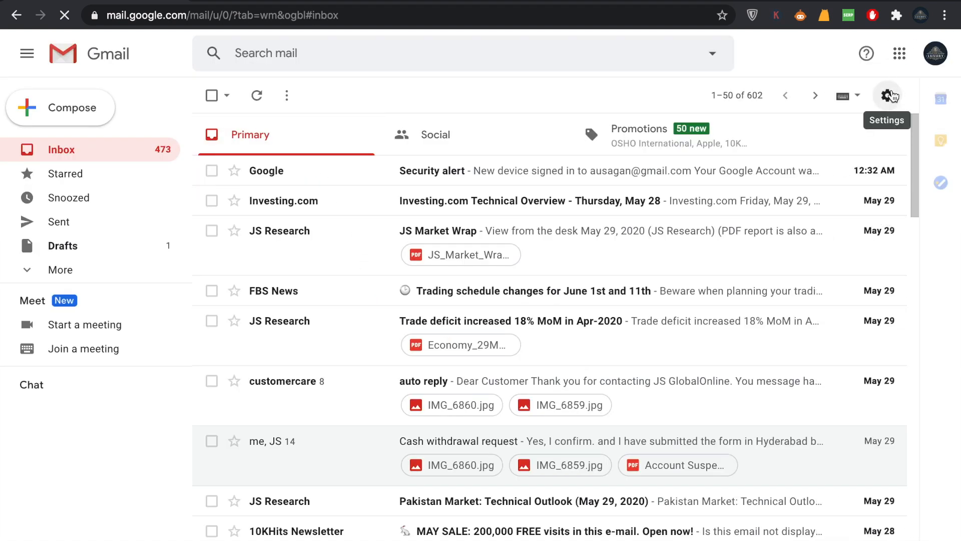
Reach the full Gmail settings page via the gear menu's See all settings.
click(887, 95)
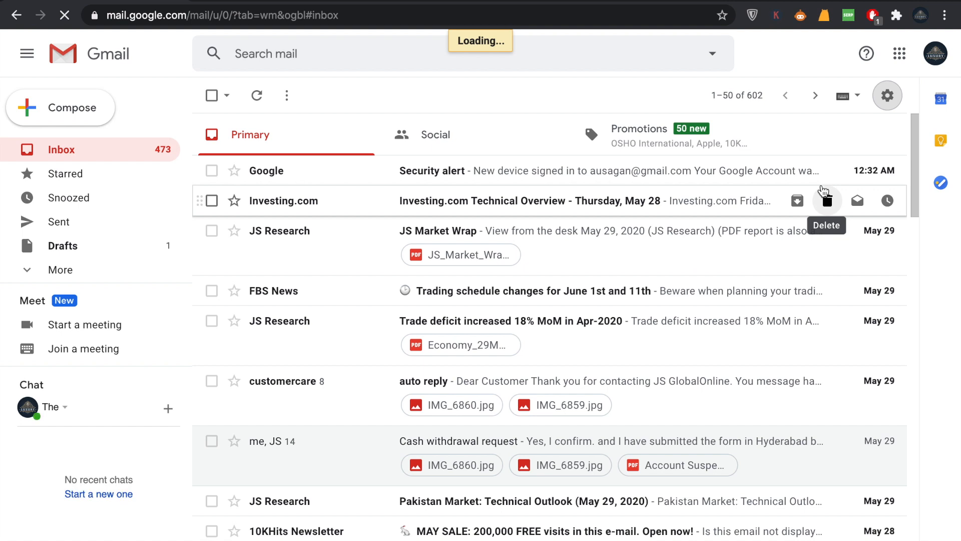
click(887, 95)
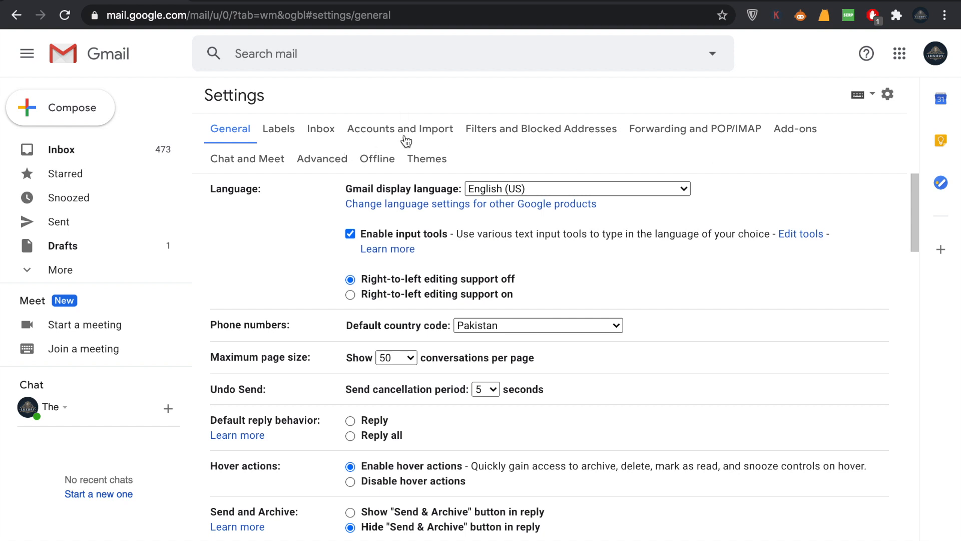
mouse_move(421, 136)
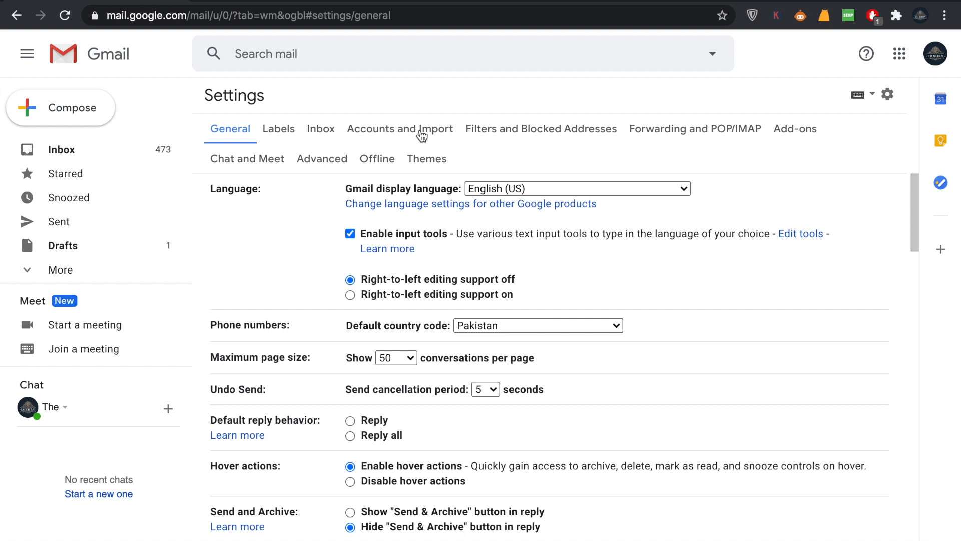
Switch the settings to the Accounts and Import section.
click(399, 129)
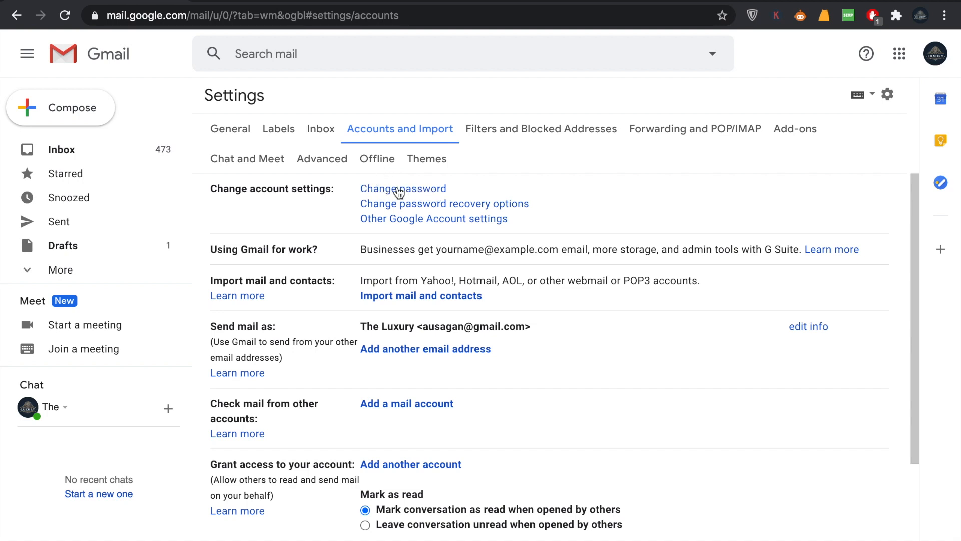
mouse_move(388, 204)
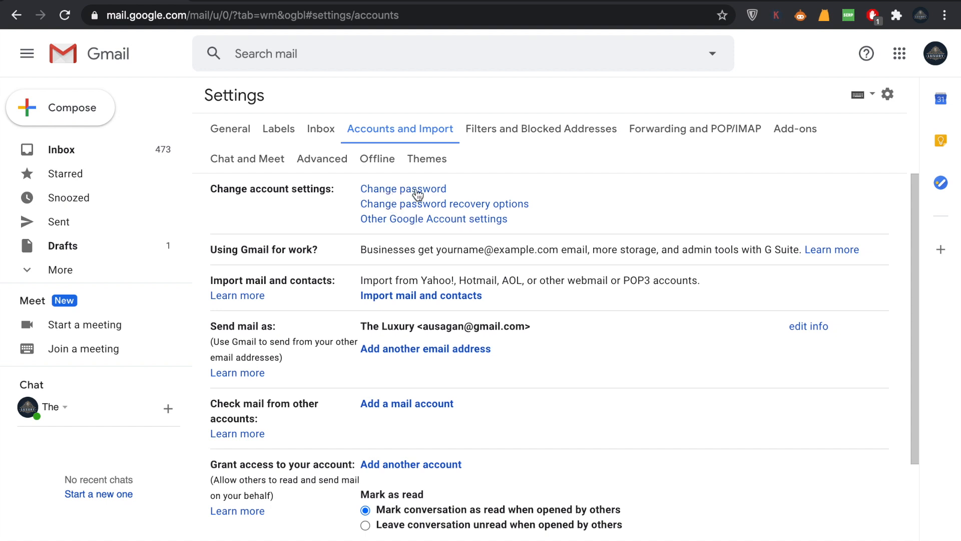
mouse_move(405, 214)
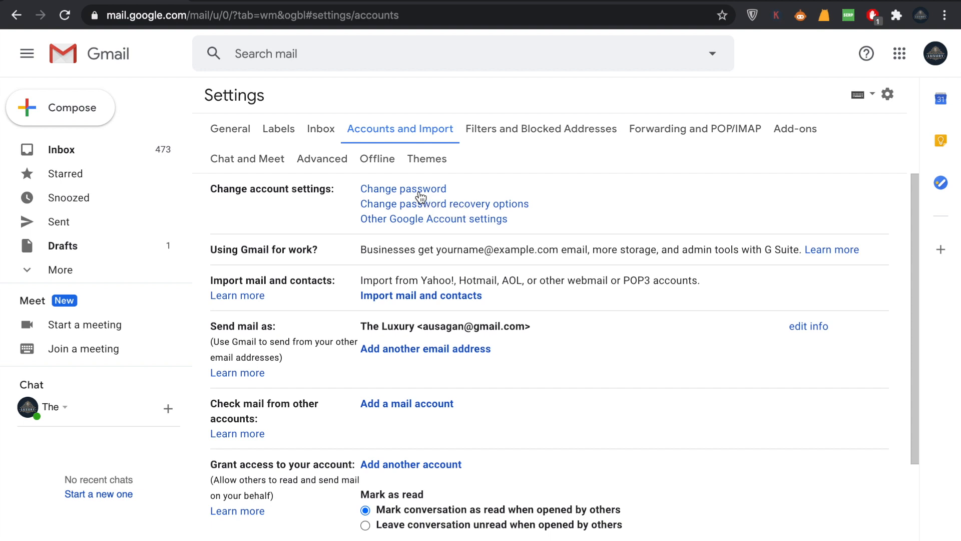
Choose Change password and verify identity with the current password to reach the Password page.
click(402, 189)
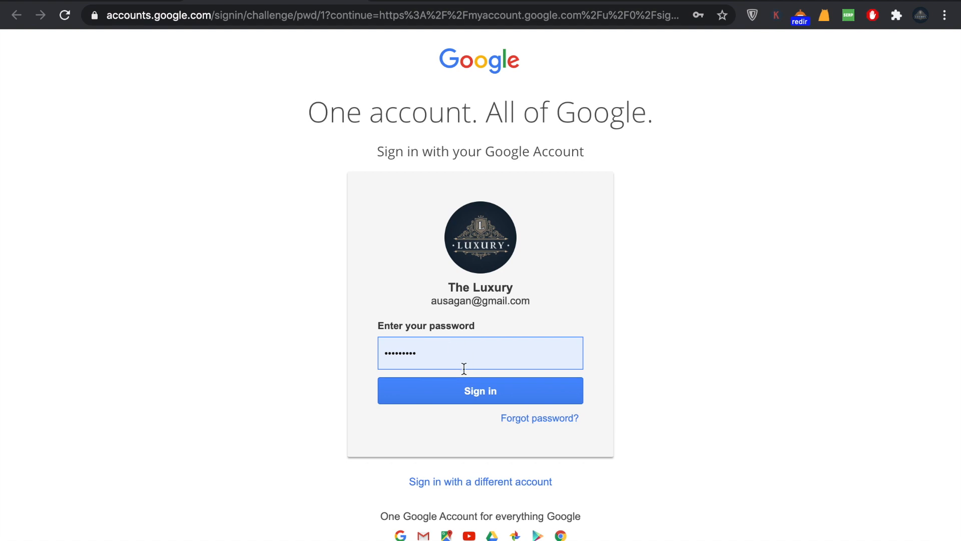
click(480, 390)
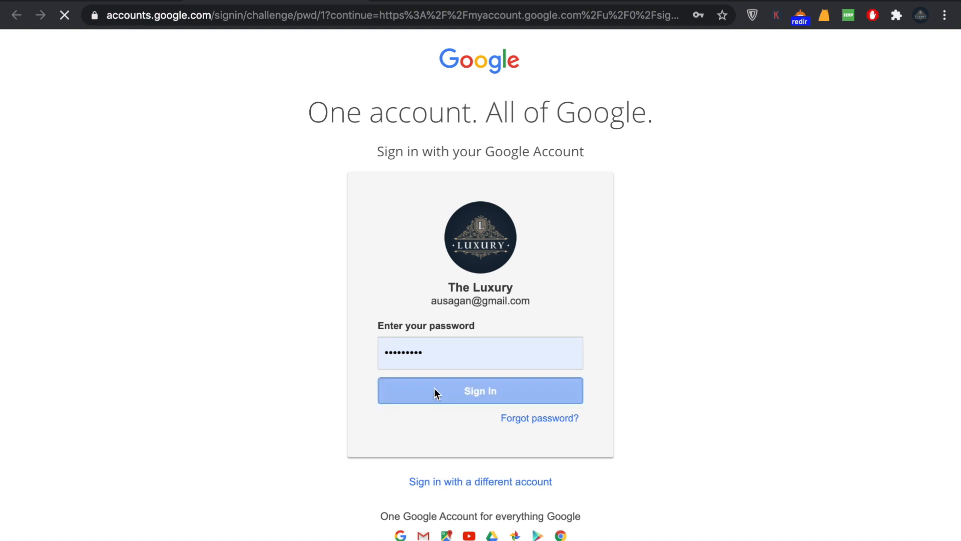
click(479, 390)
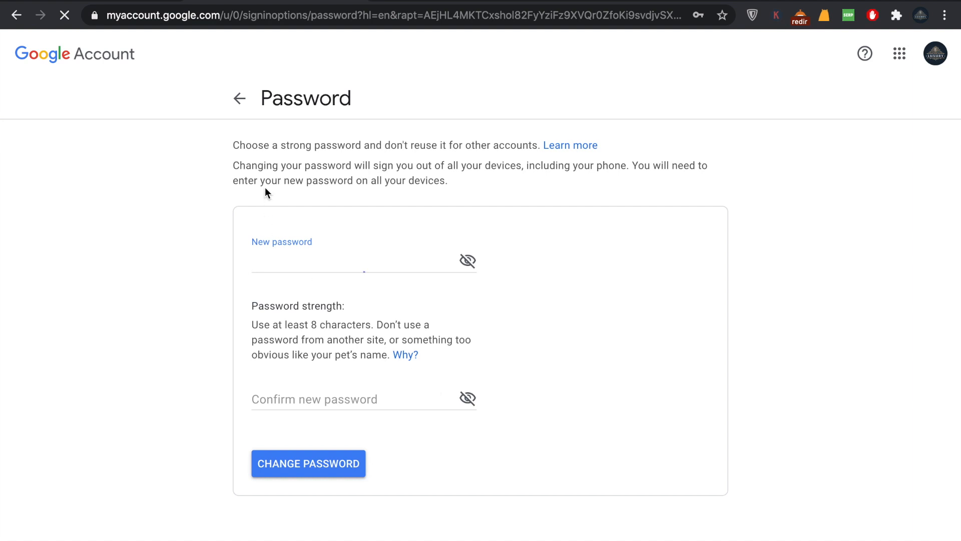
click(361, 261)
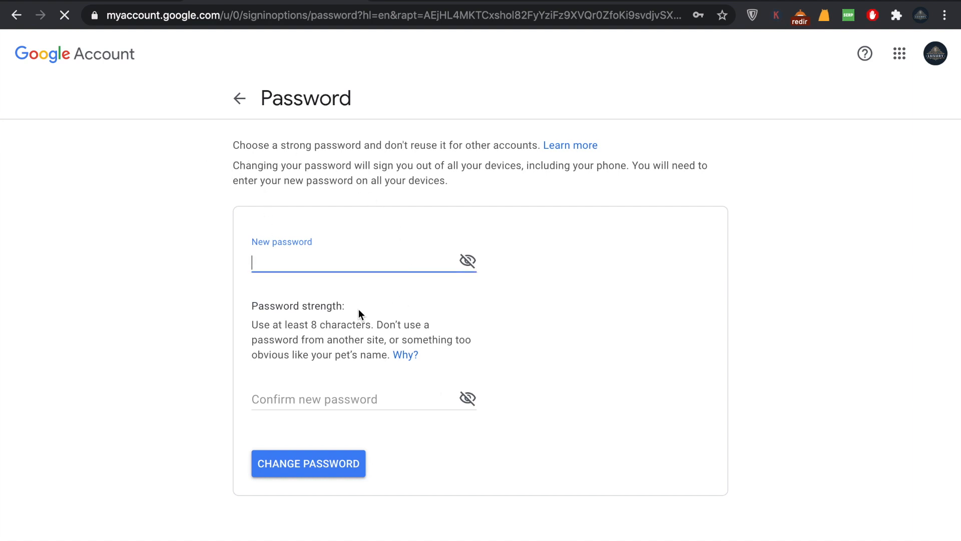
mouse_move(352, 265)
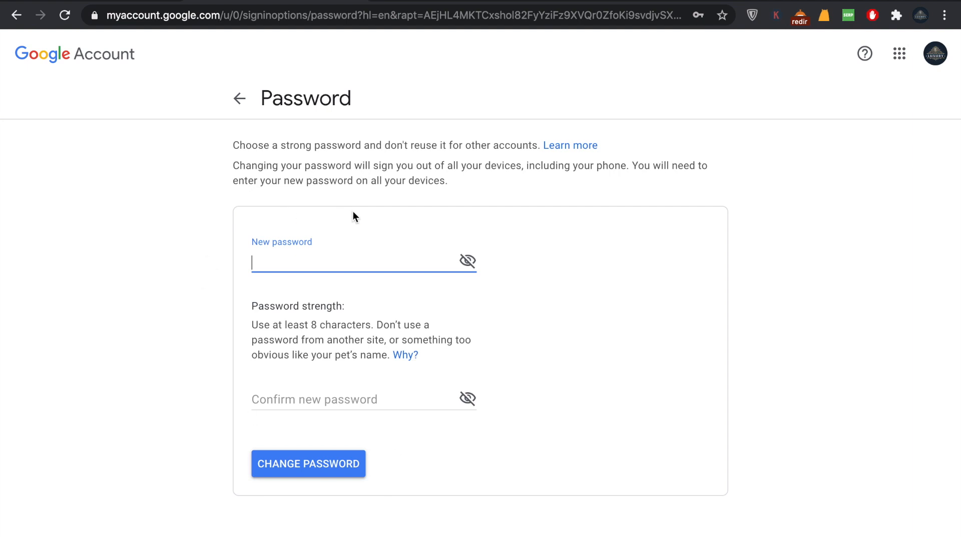
mouse_move(157, 227)
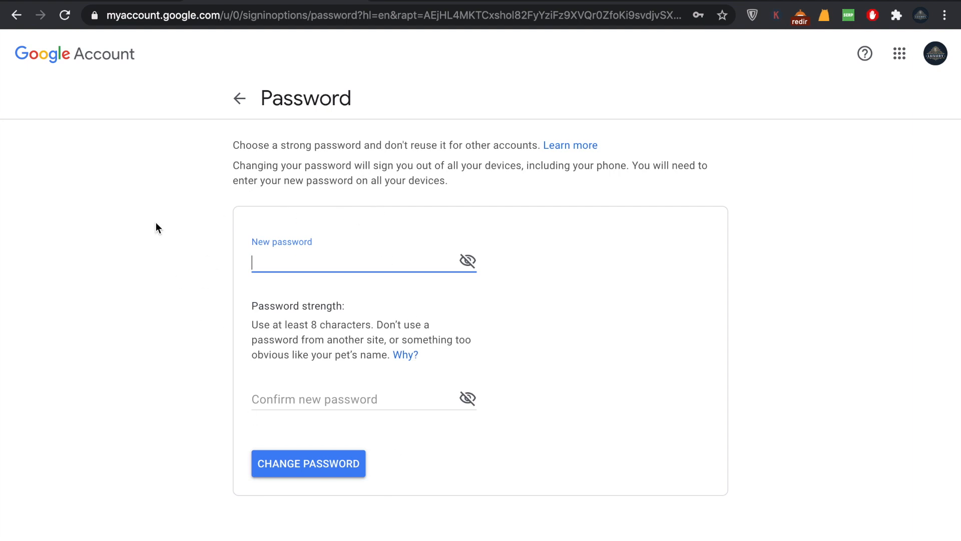